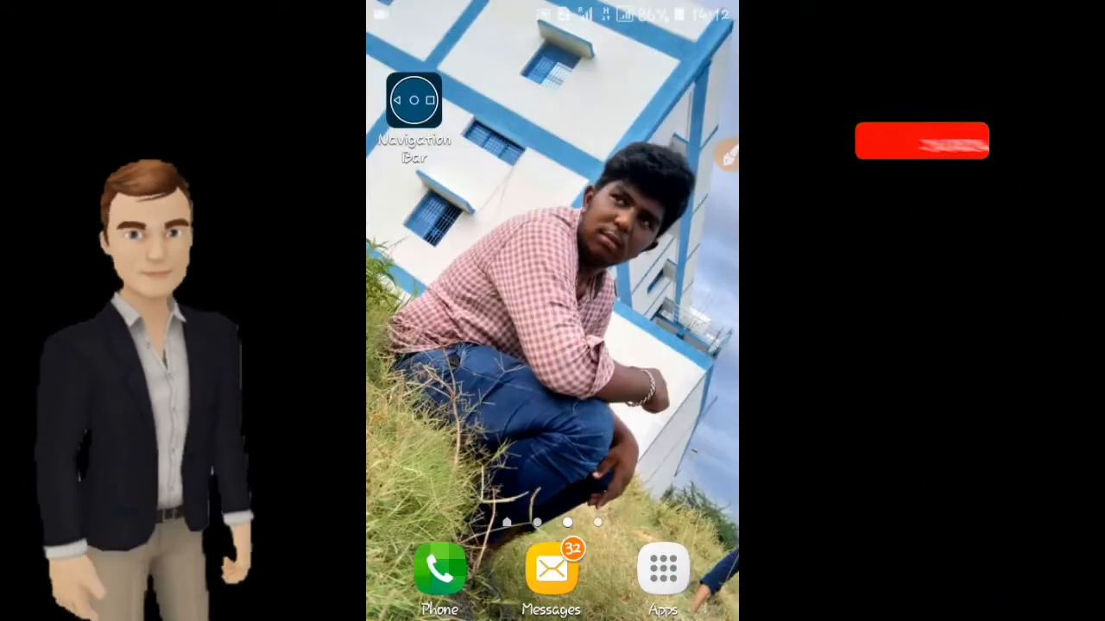
Launch the Navigation Bar app from the Android home screen.
left_click(921, 141)
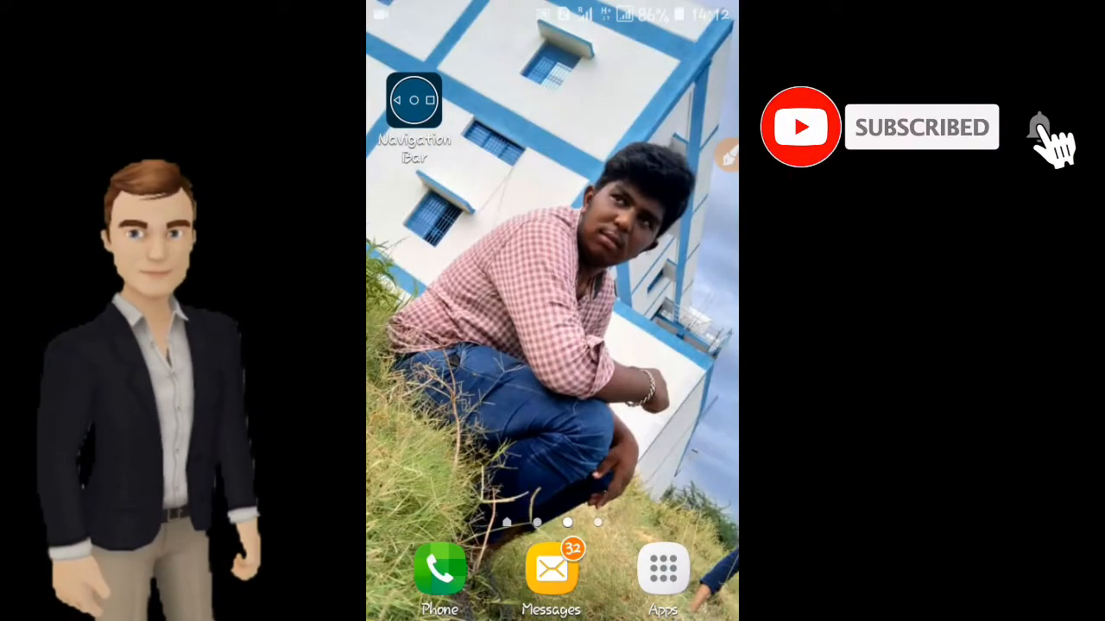
left_click(1039, 126)
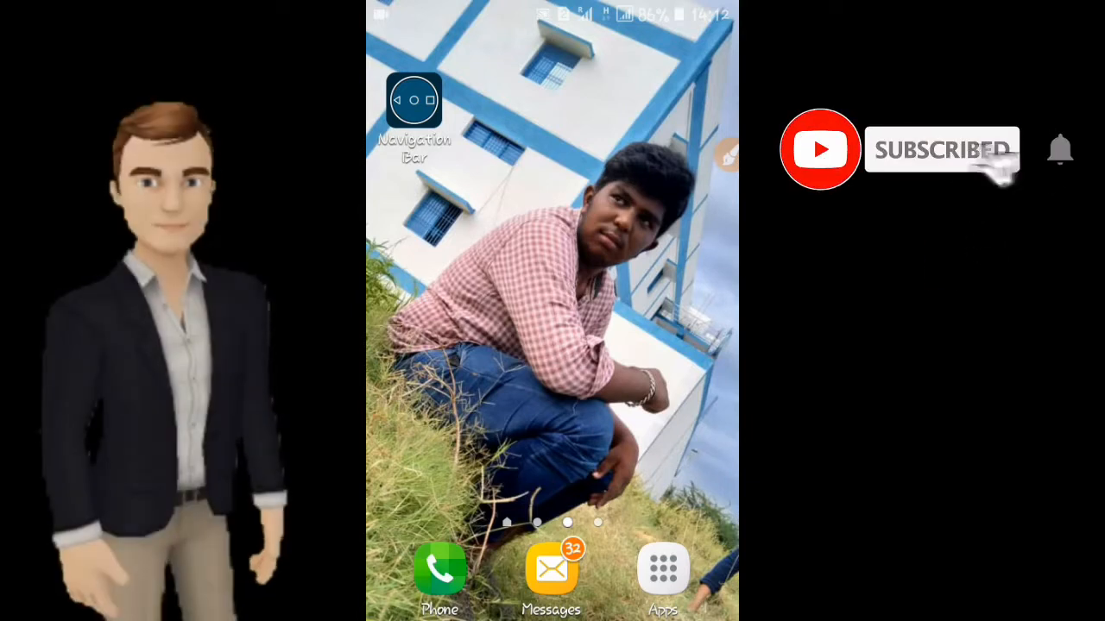
left_click(1059, 148)
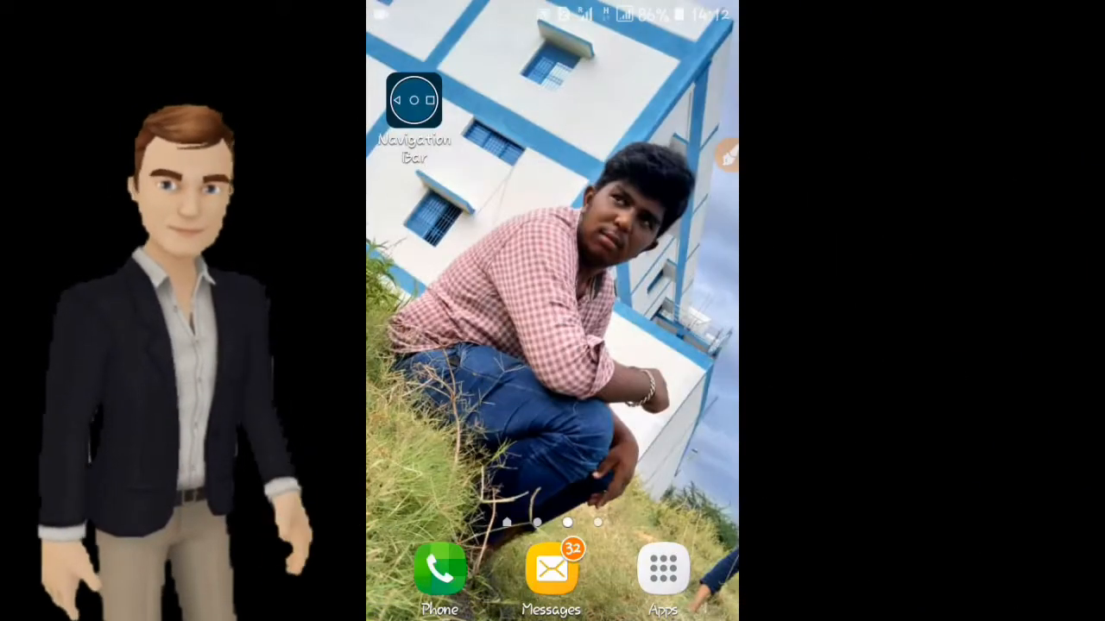
left_click(414, 103)
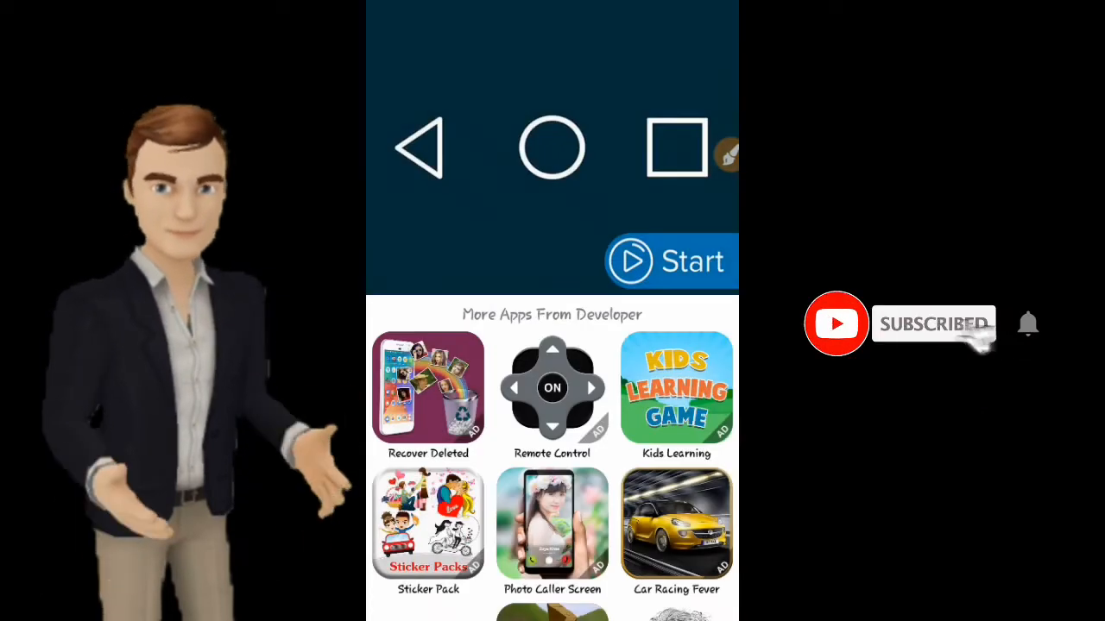
Start the custom navigation bar, dismiss the ad, and toggle the bar back on.
left_click(552, 388)
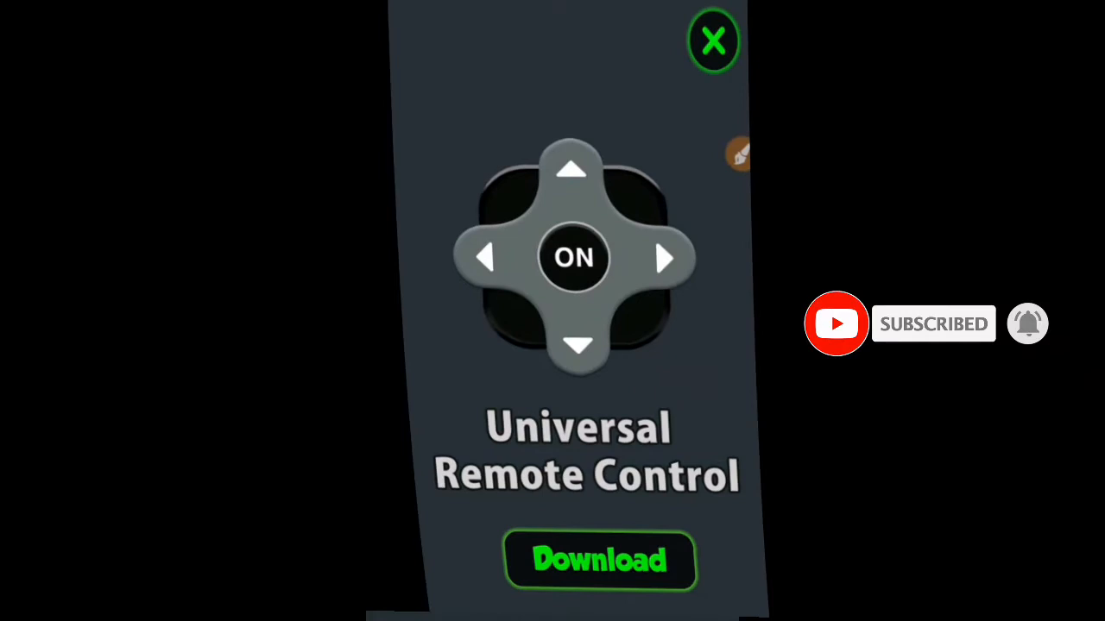
left_click(713, 40)
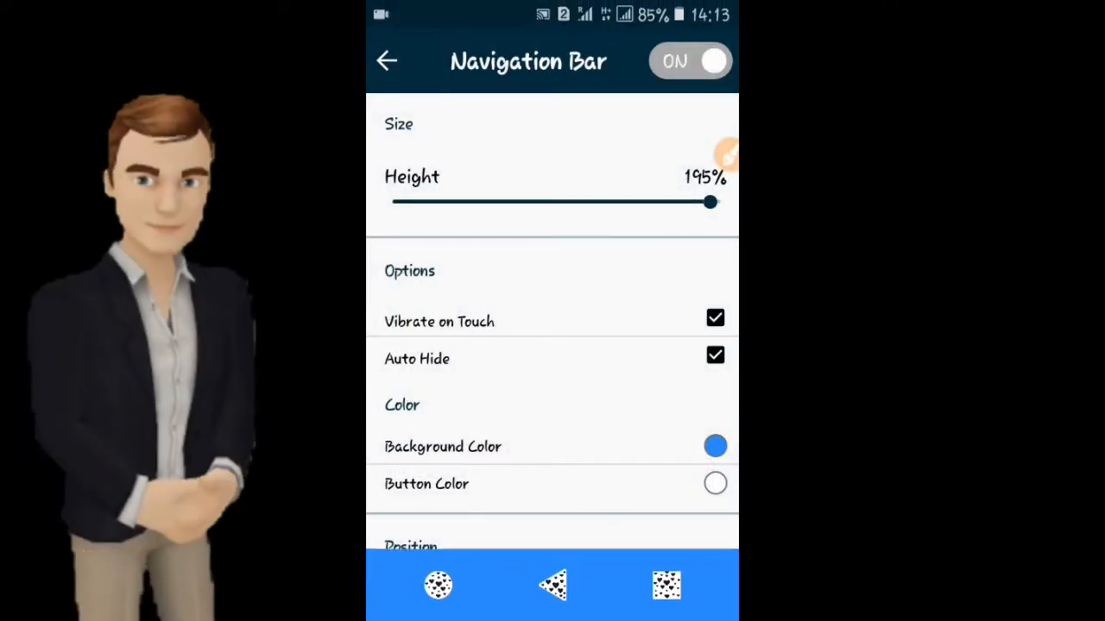
left_click(689, 60)
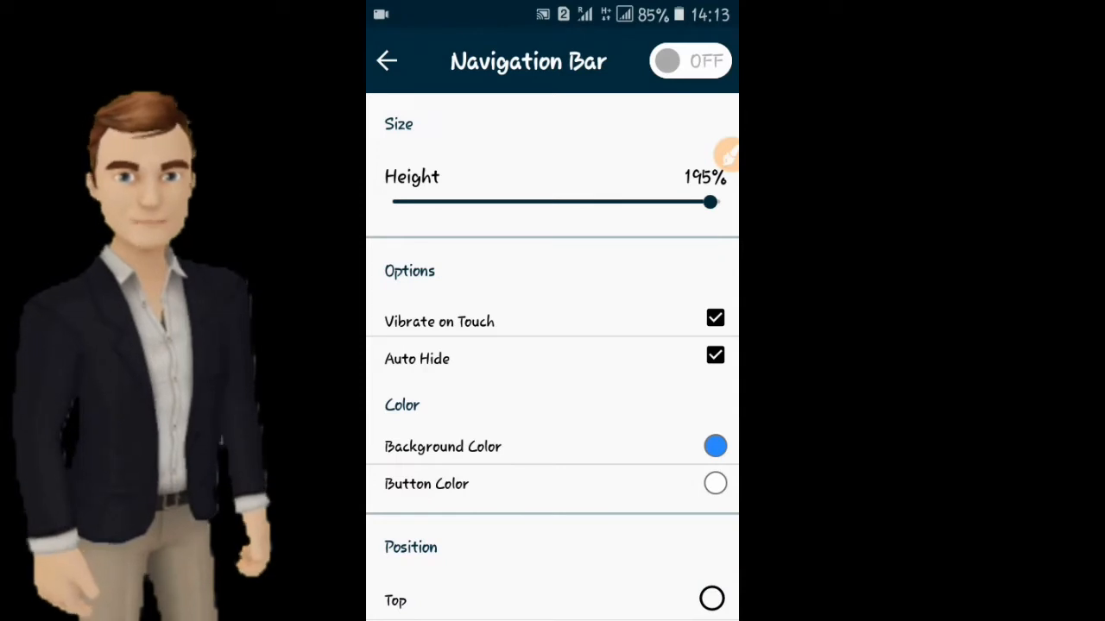
left_click(690, 60)
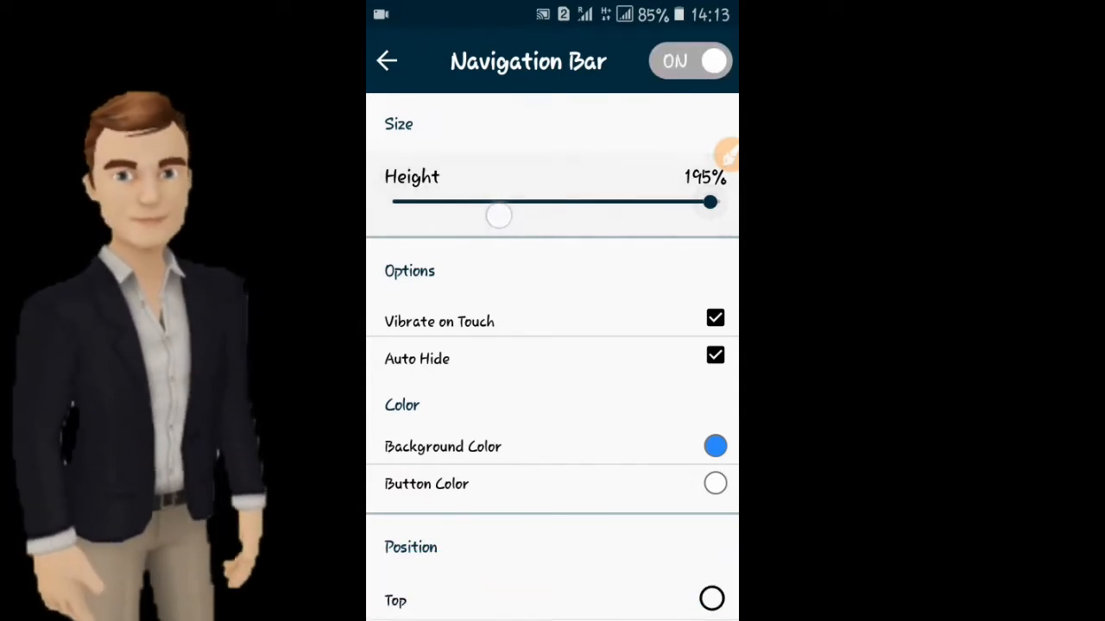
Set the bar height slider to 197% and show the background colour palette.
left_click_drag(709, 201, 545, 202)
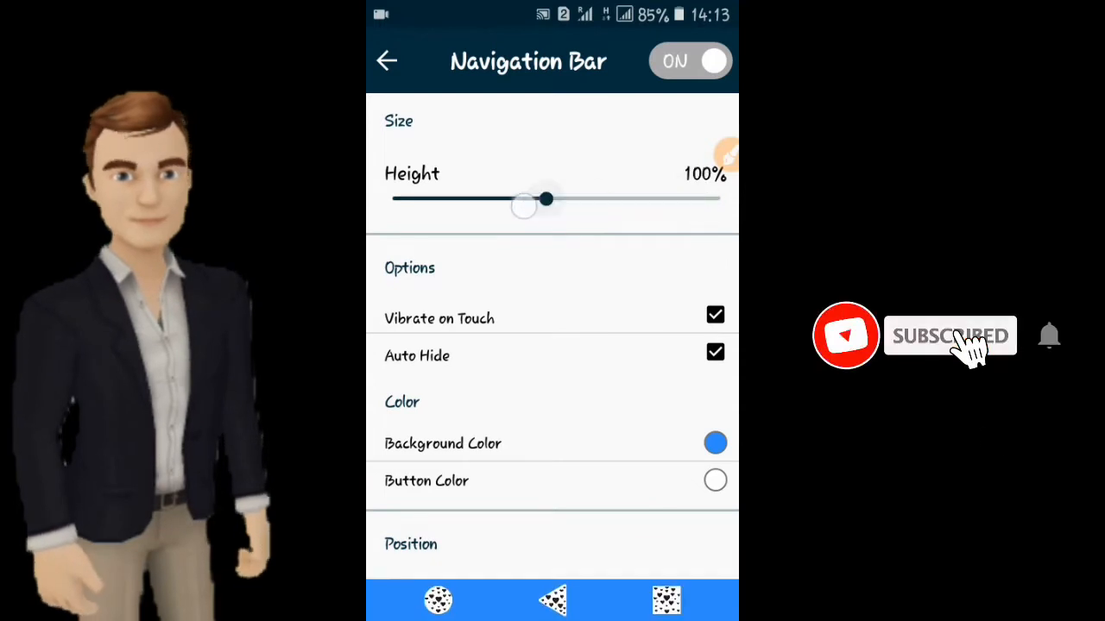
left_click_drag(547, 200, 713, 200)
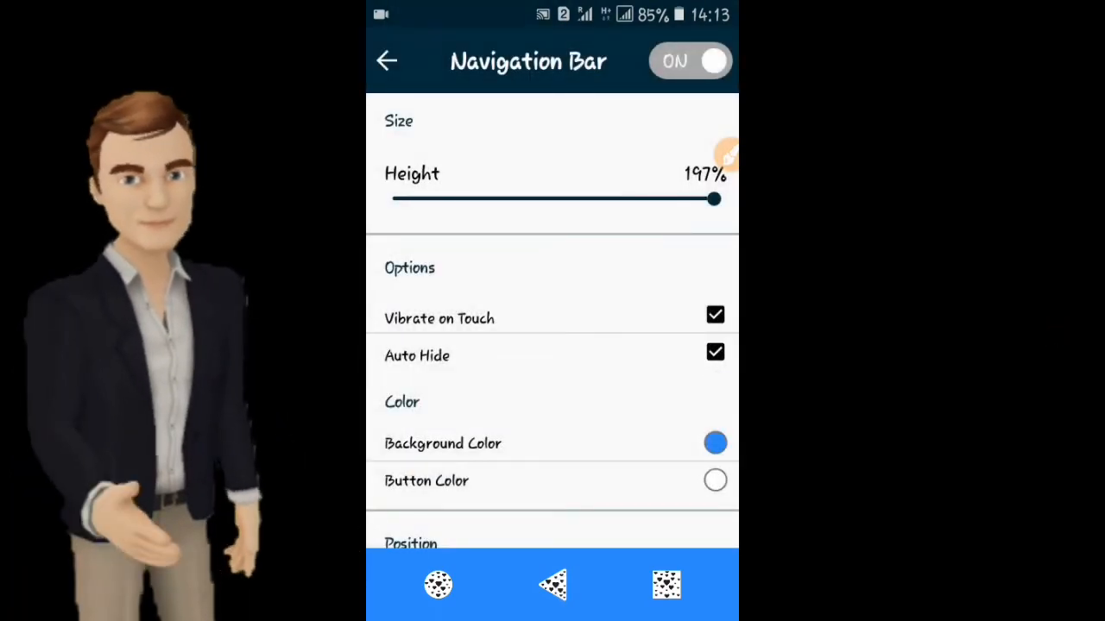
left_click(715, 352)
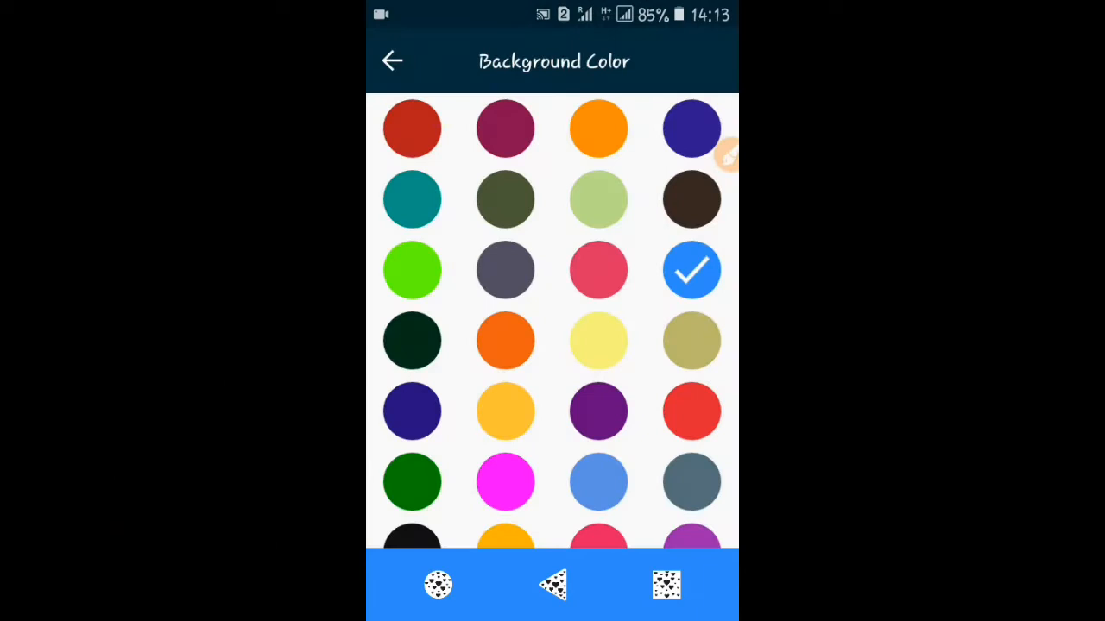
Make the bar background orange and position the bar at the bottom.
left_click(412, 269)
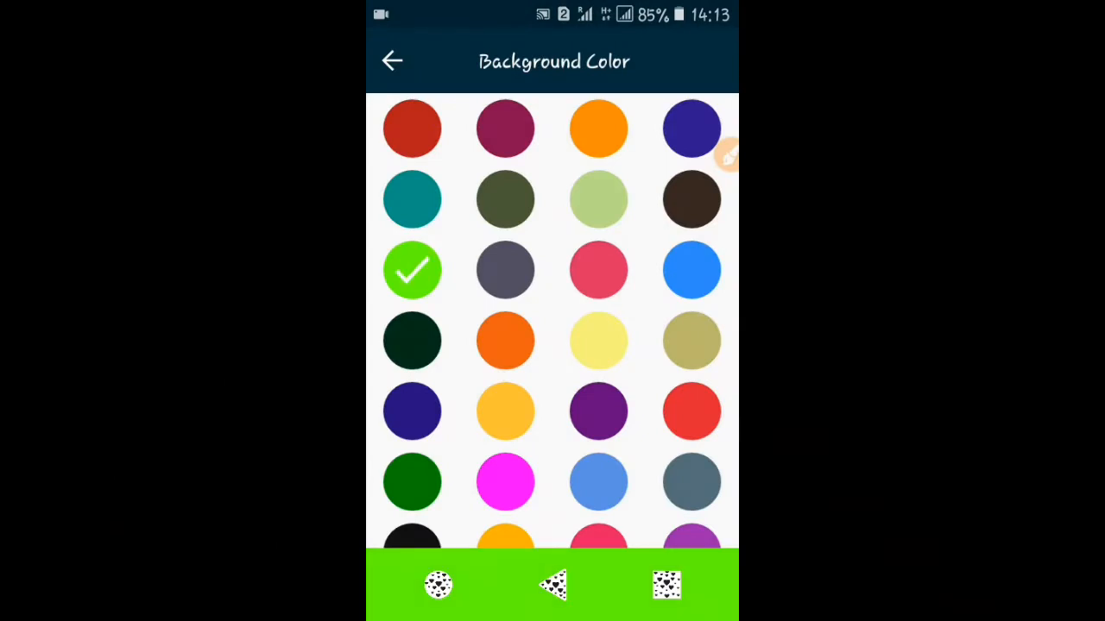
left_click(598, 128)
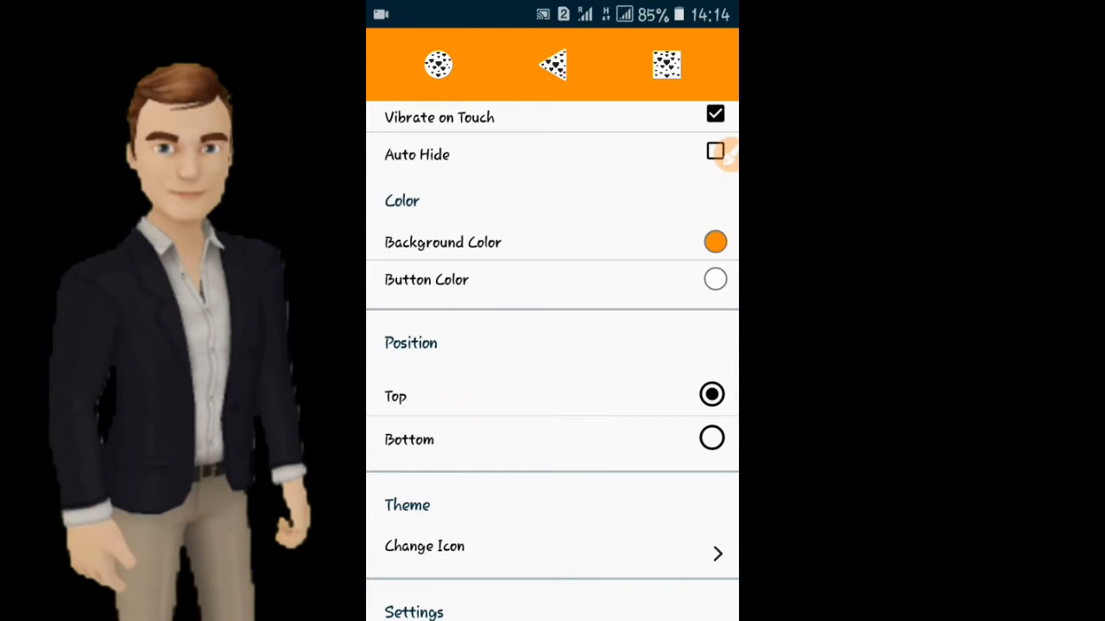
left_click(711, 439)
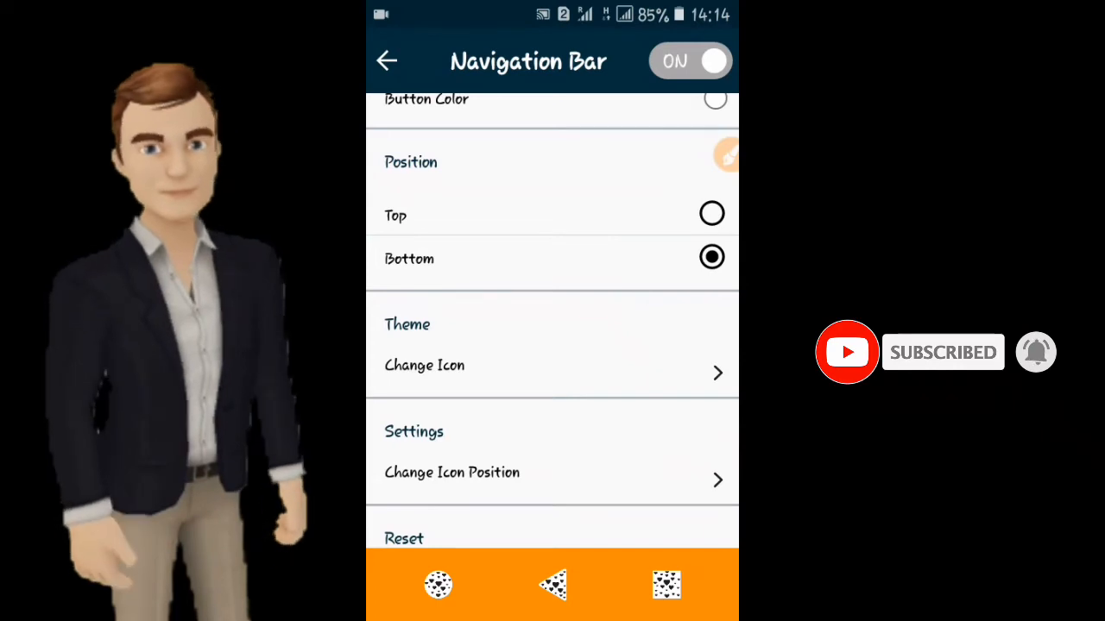
left_click(424, 365)
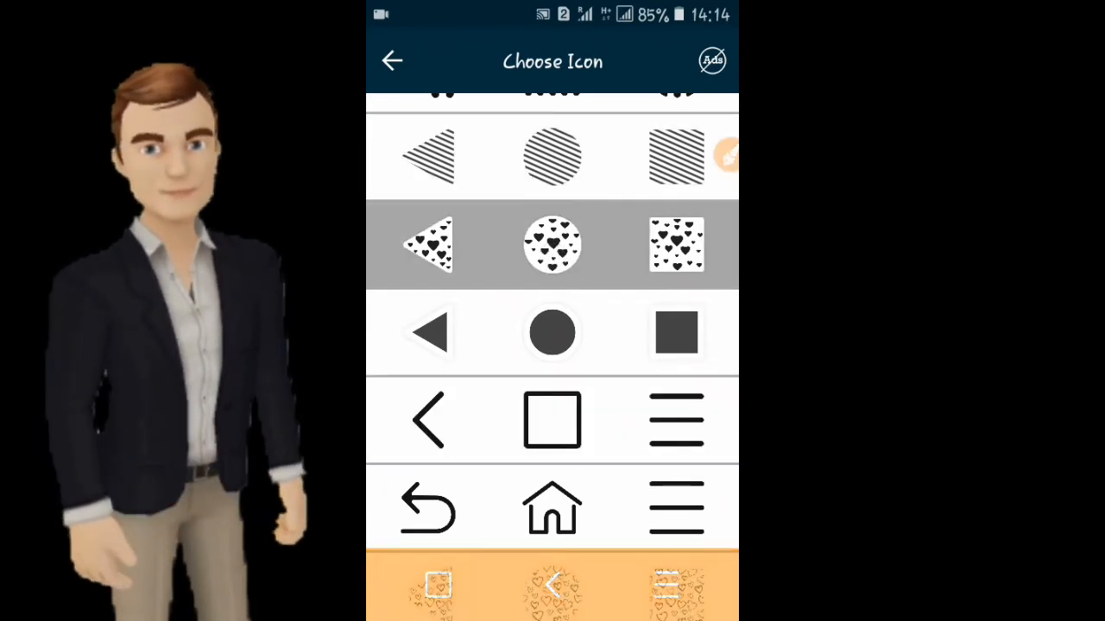
Apply the heart-patterned icons and order the buttons triangle, circle, square.
left_click(391, 61)
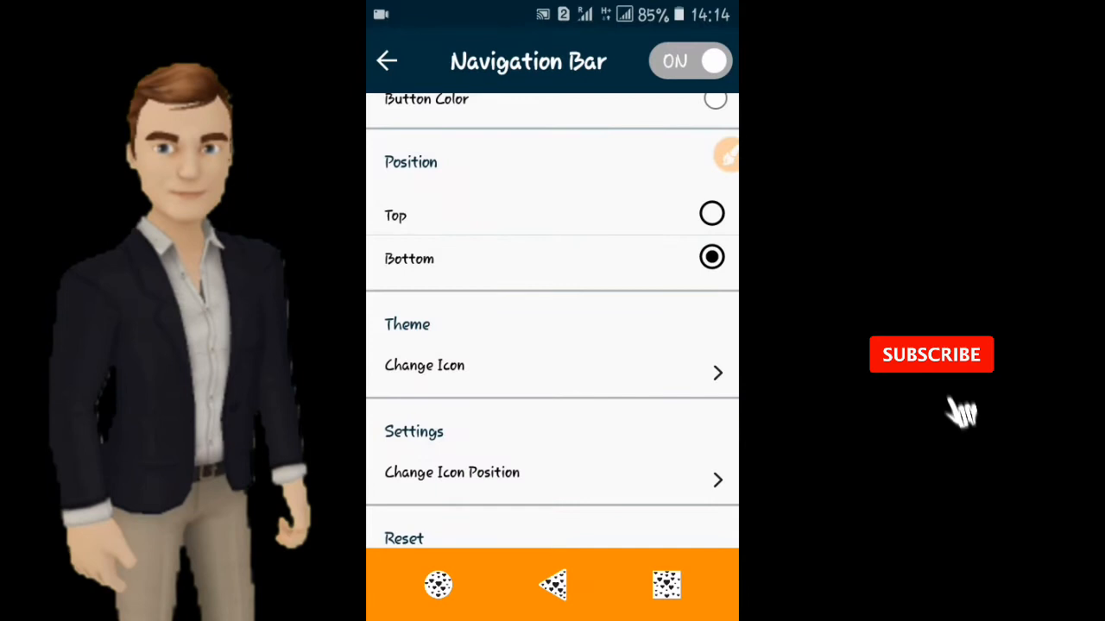
left_click(452, 472)
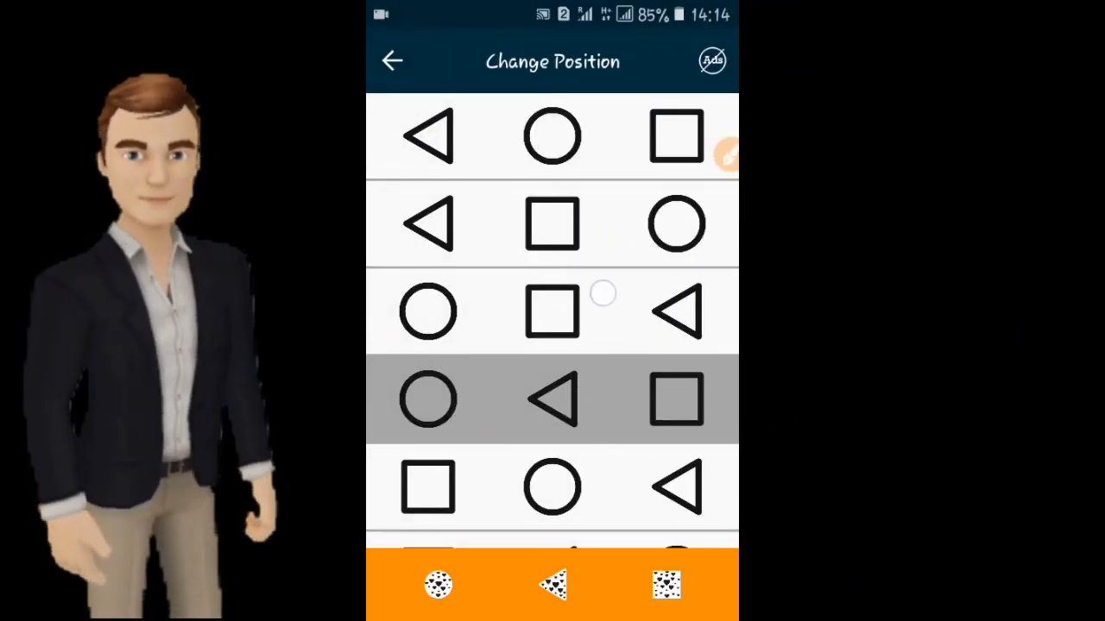
left_click(553, 224)
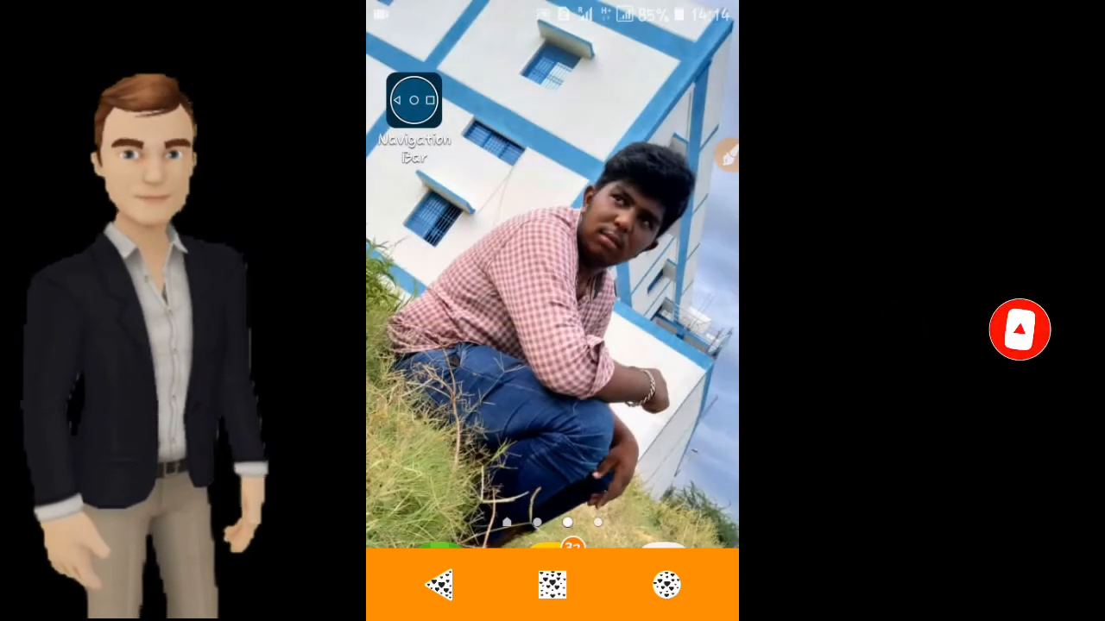
left_click(413, 101)
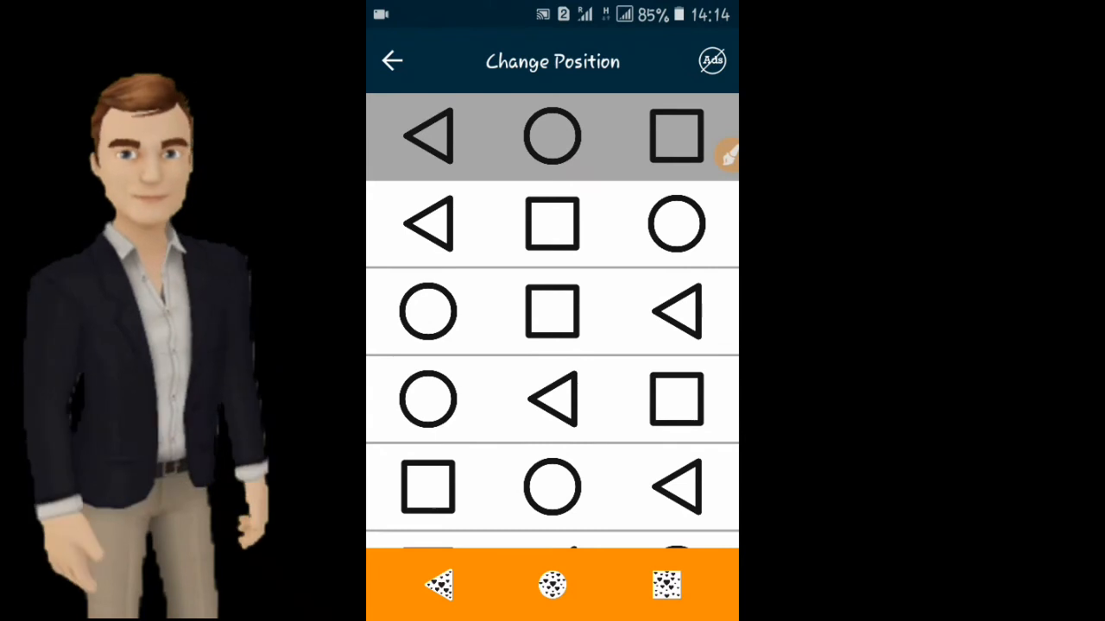
left_click(392, 61)
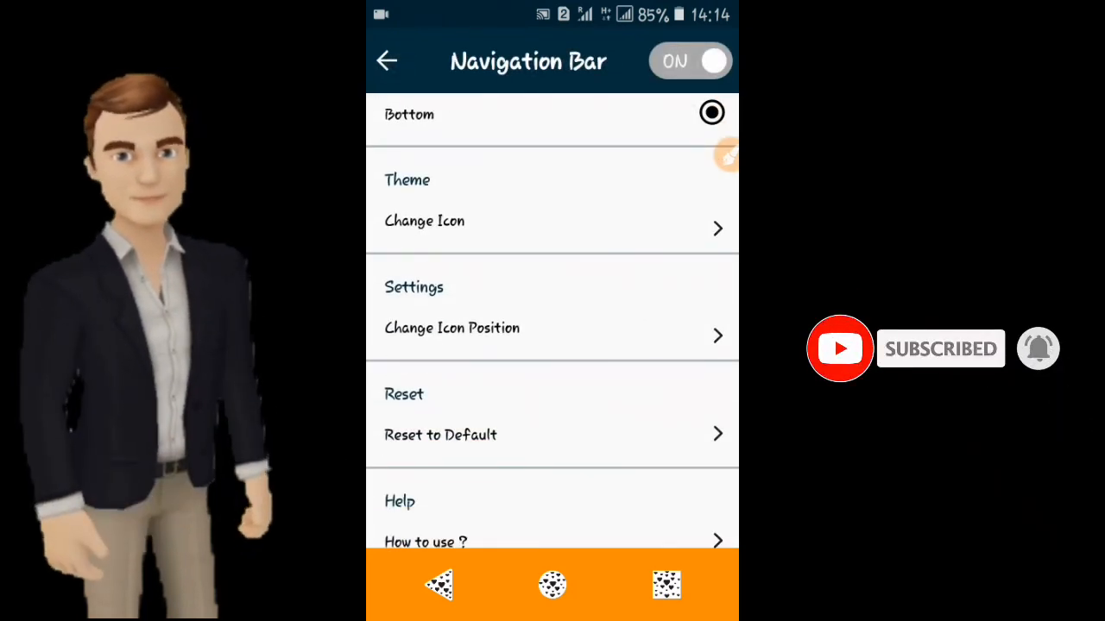
left_click(440, 434)
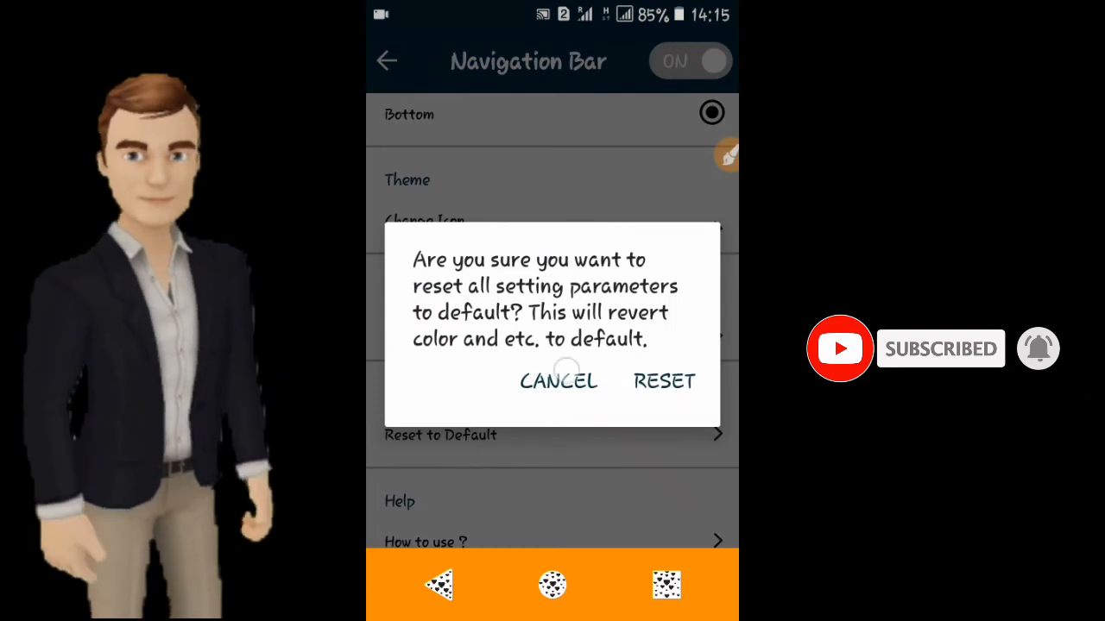
left_click(557, 382)
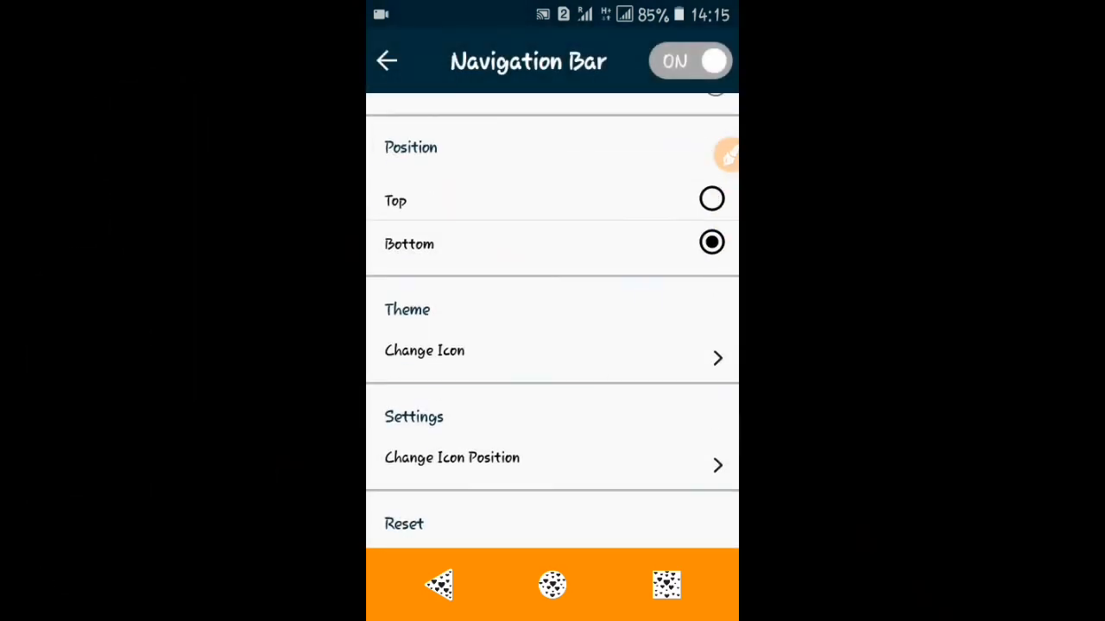
scroll("down", 3)
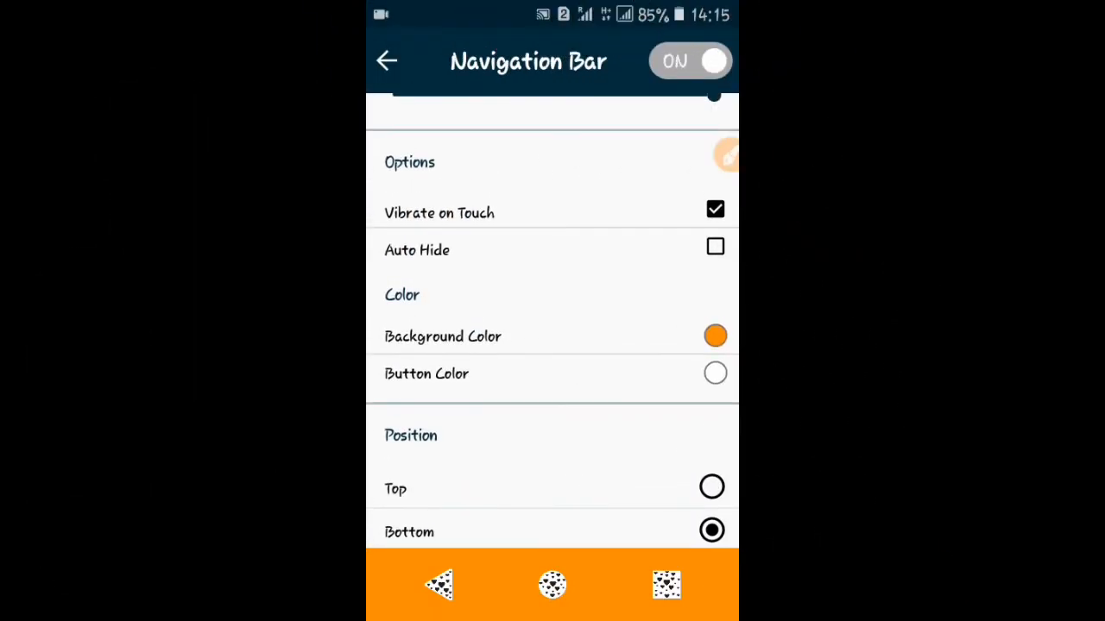